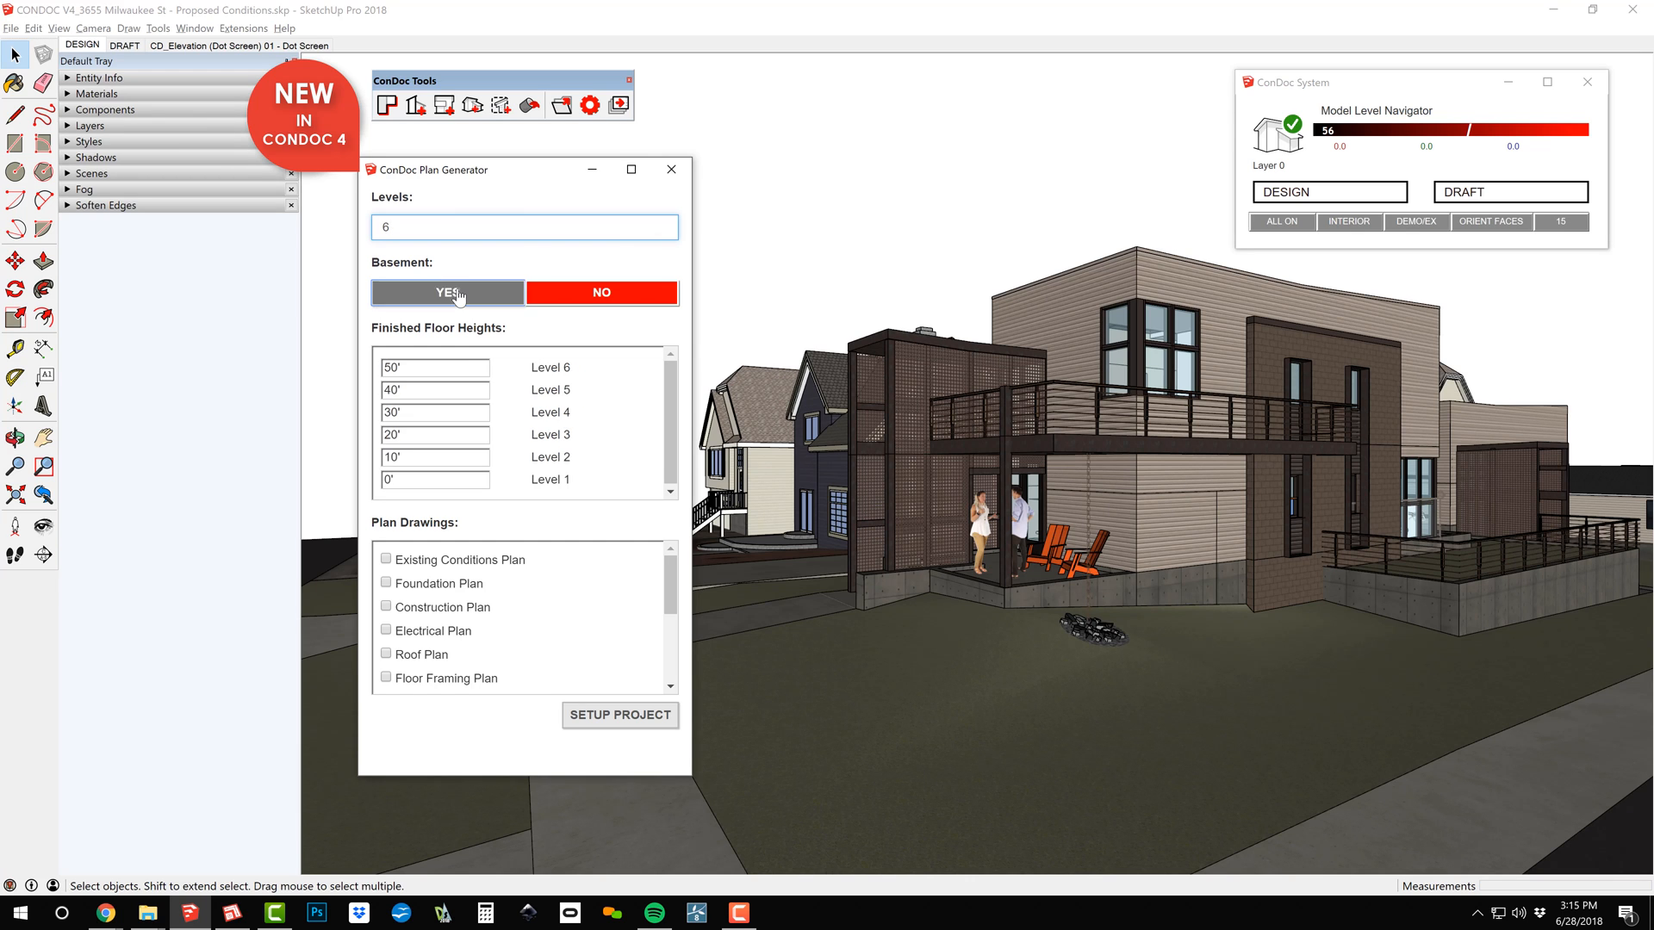
# Include a basement in the generated plans, review the drawing list, and close the plan generator
pyautogui.click(446, 292)
pyautogui.write('2')
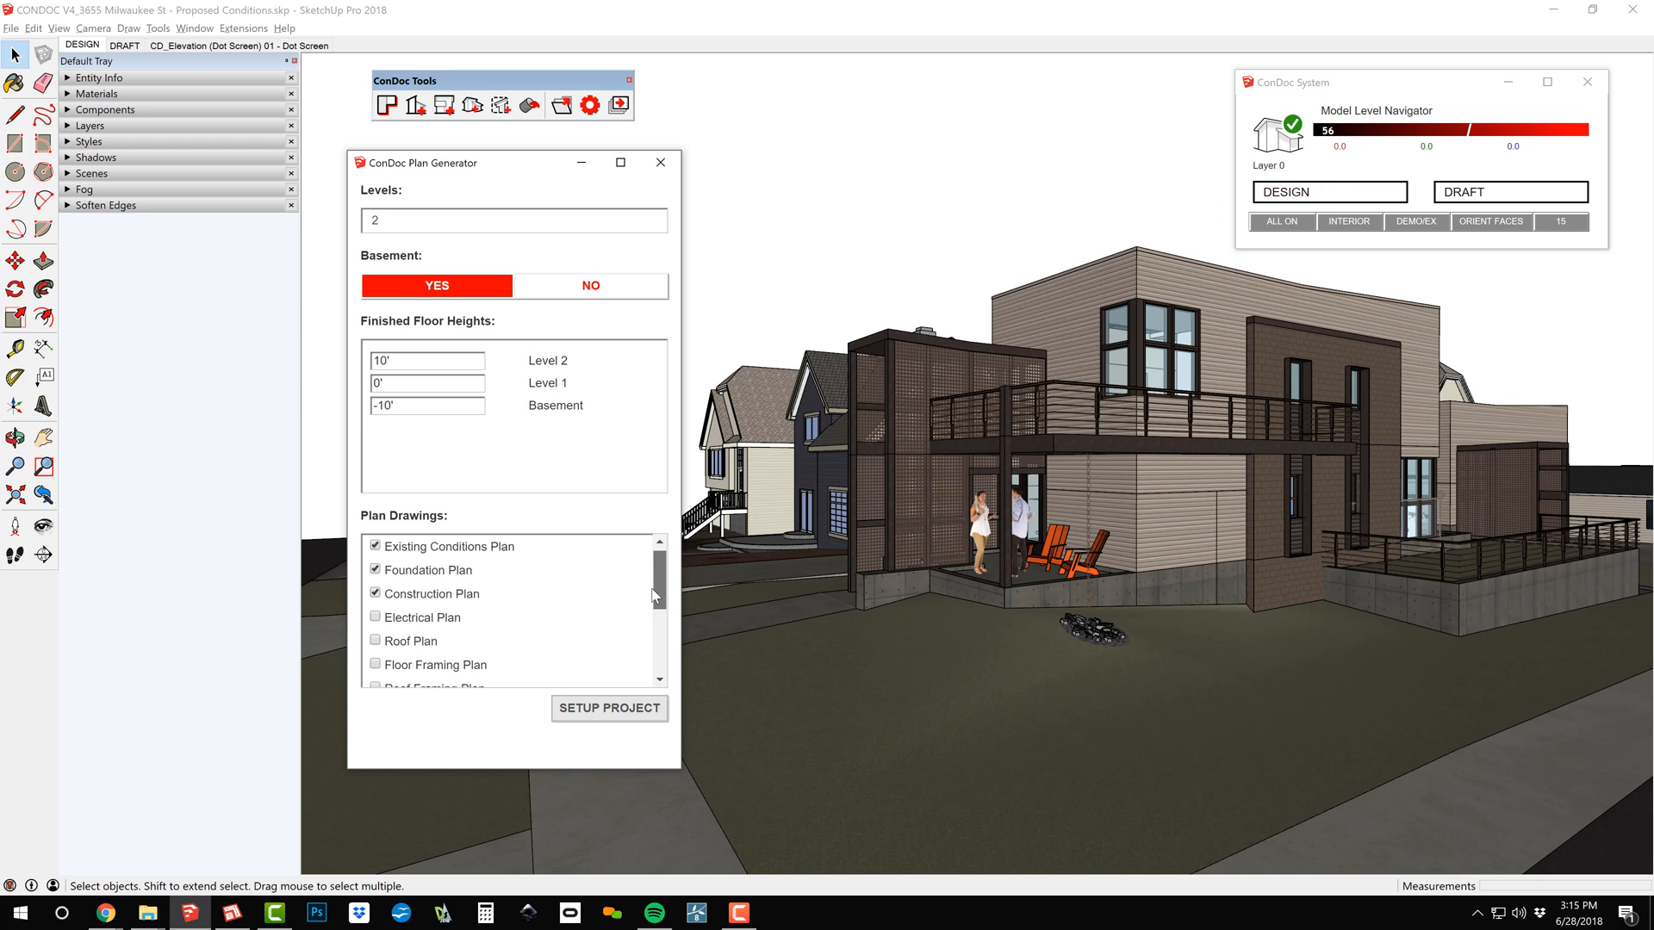
pyautogui.scroll(-3)
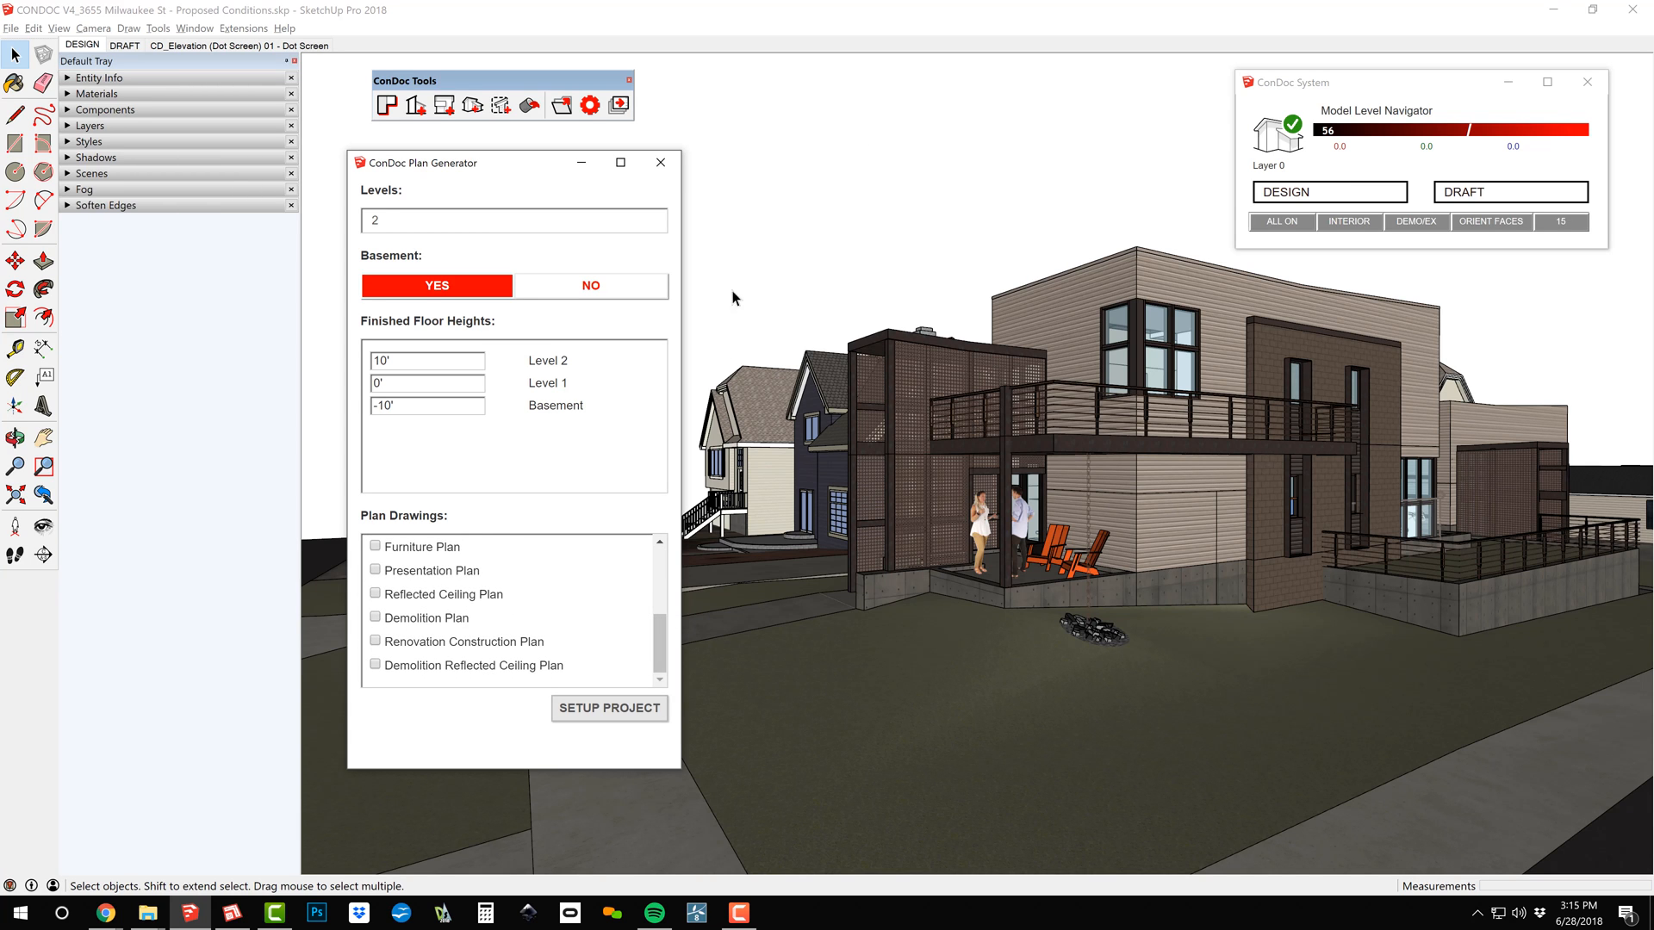
pyautogui.click(661, 163)
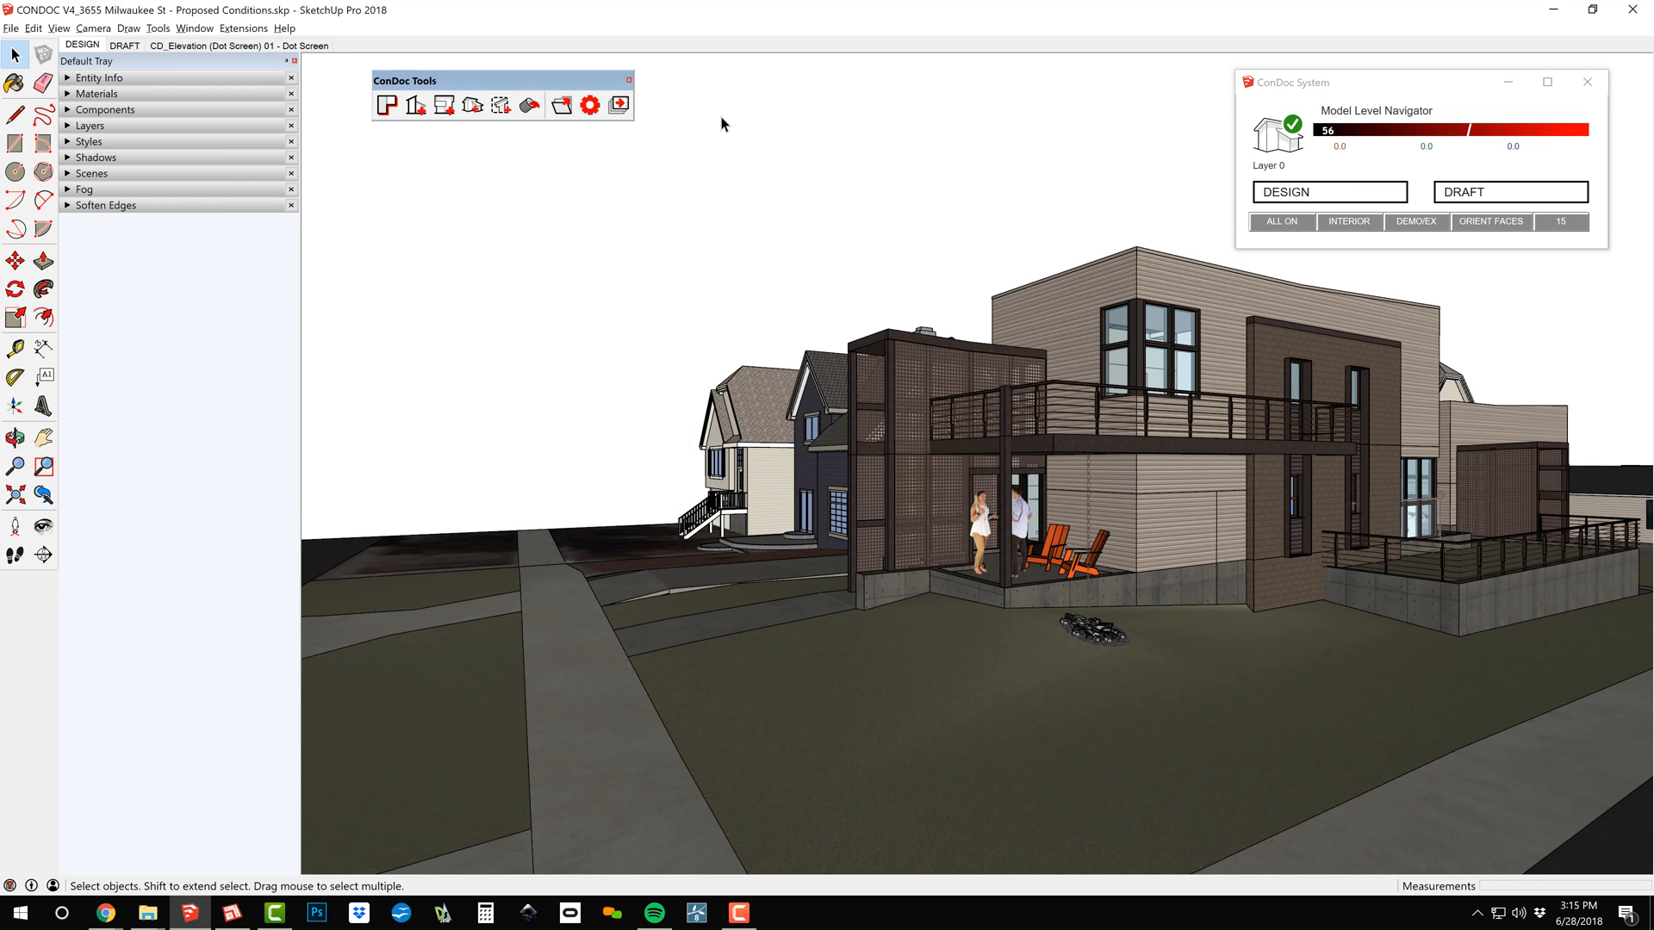
# Switch the ConDoc Model Level Navigator to DRAFT to show the wall section detail on black
pyautogui.click(124, 45)
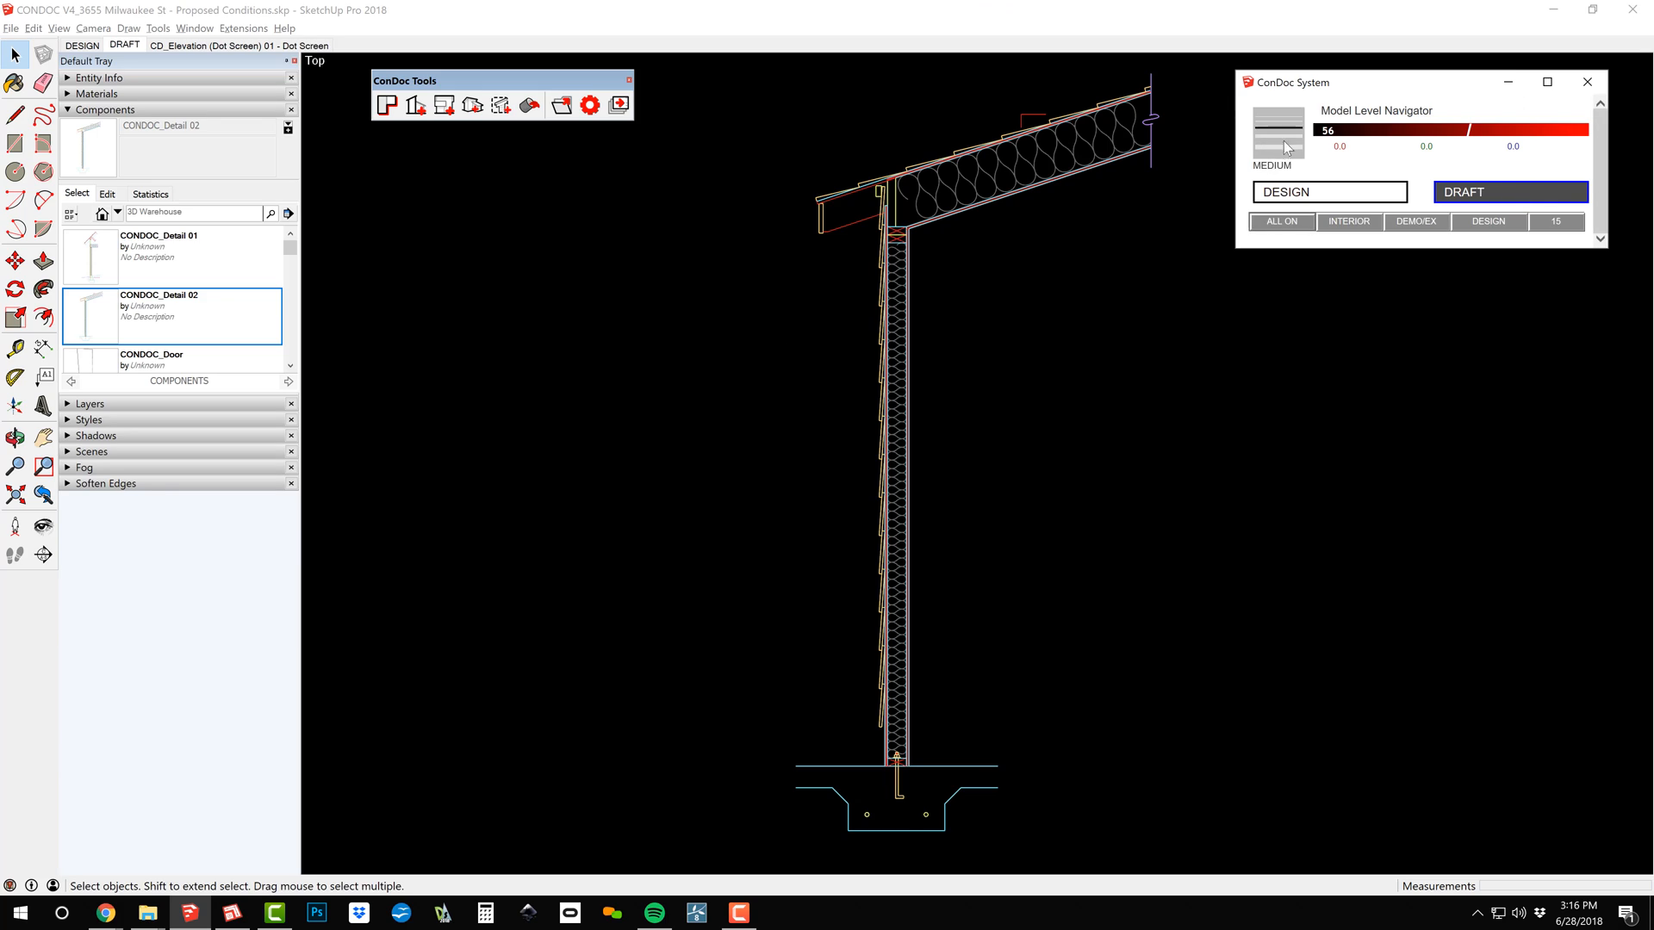